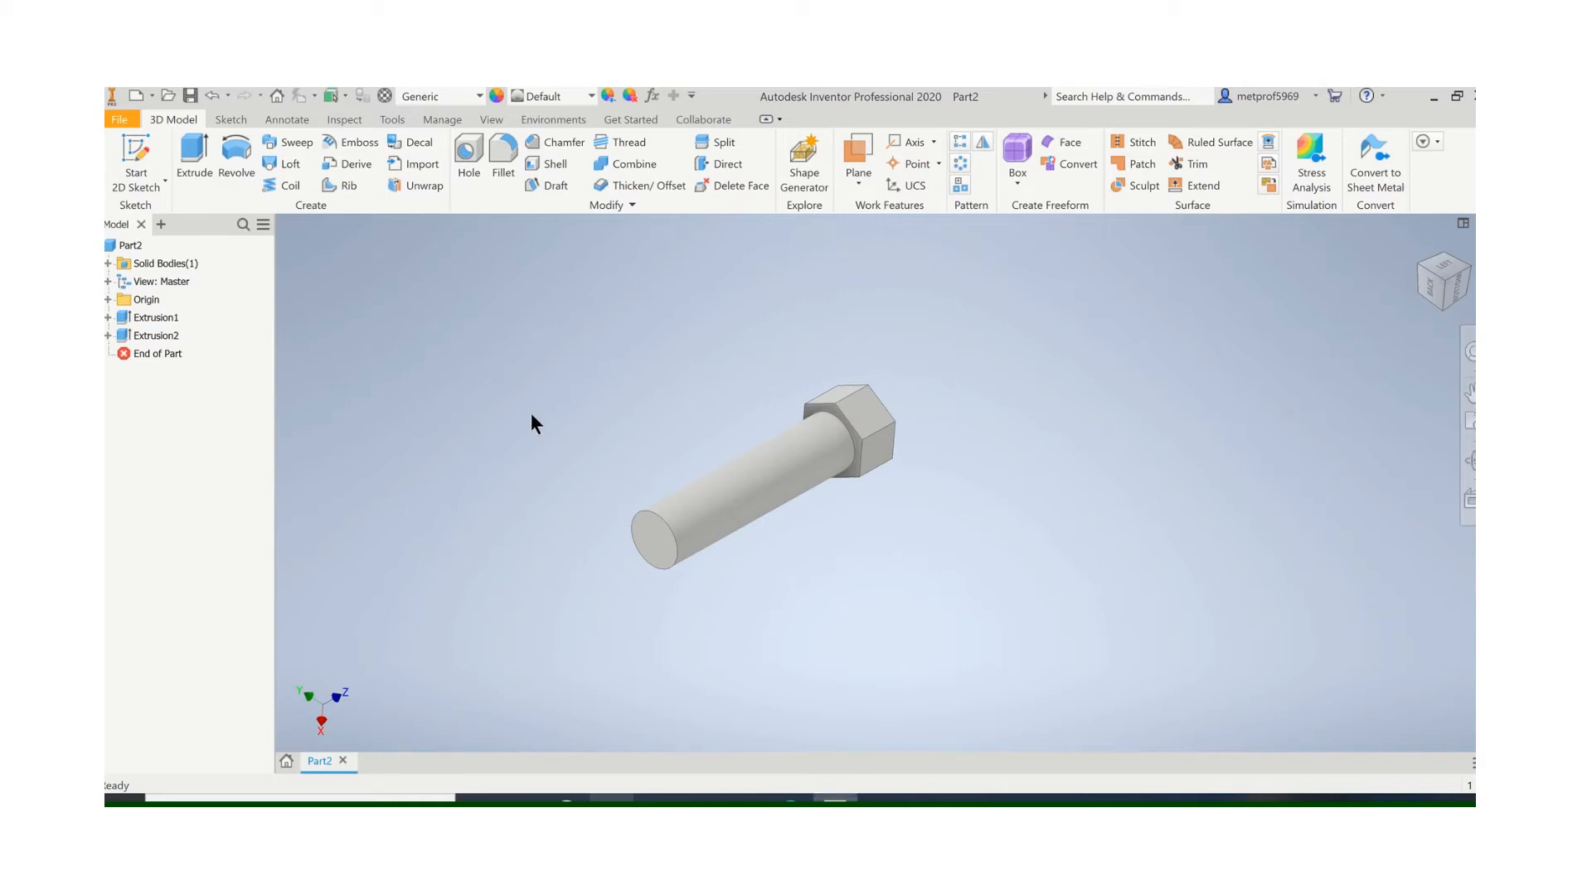
mouse_move(521, 405)
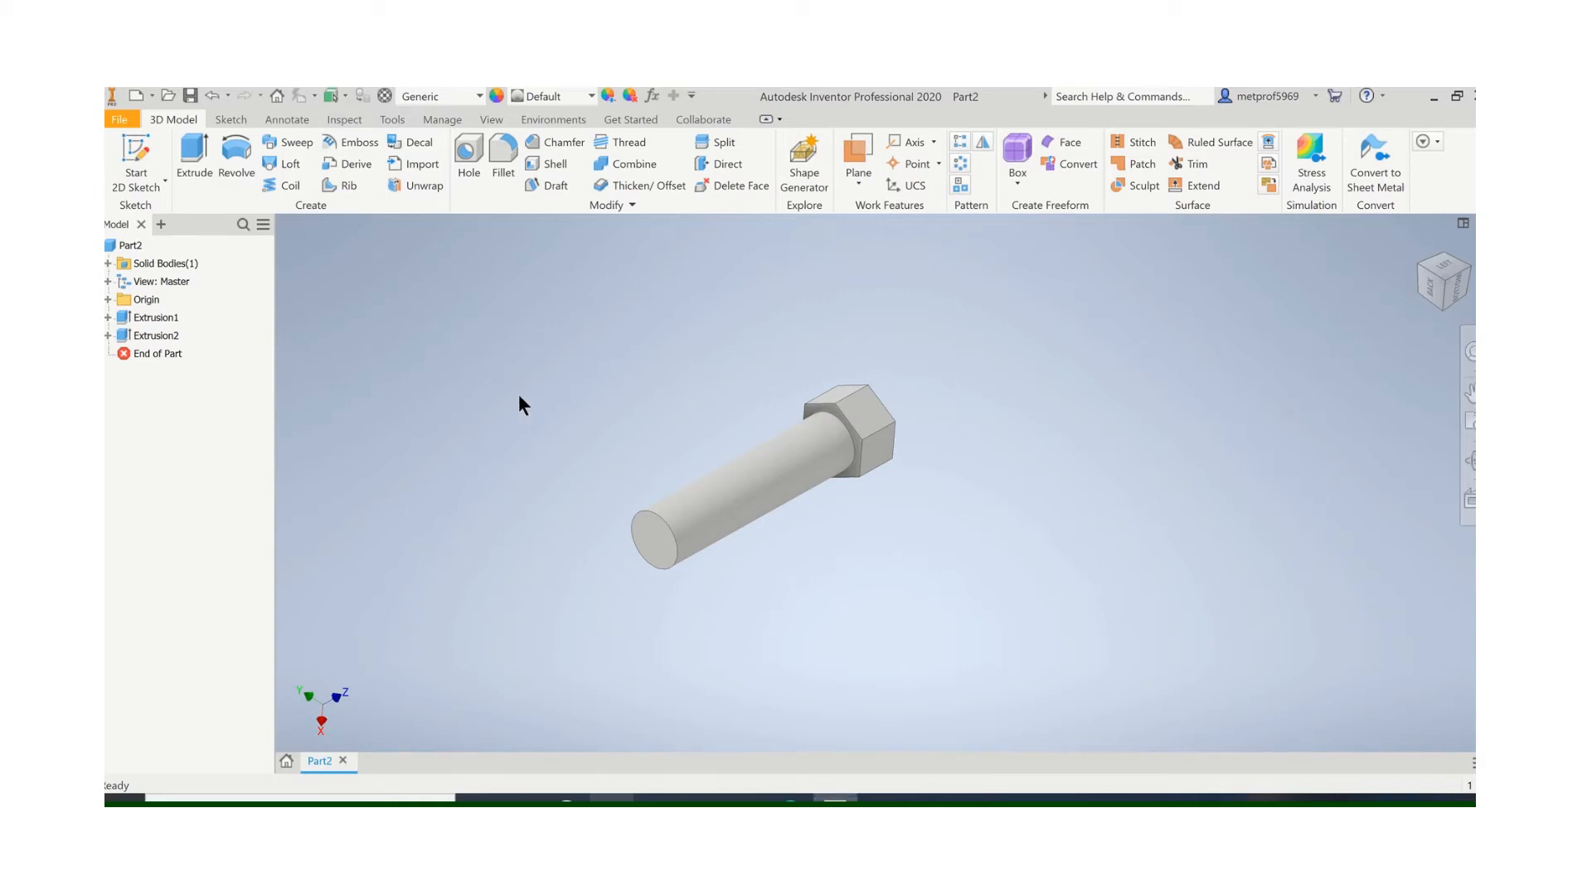
mouse_move(703, 459)
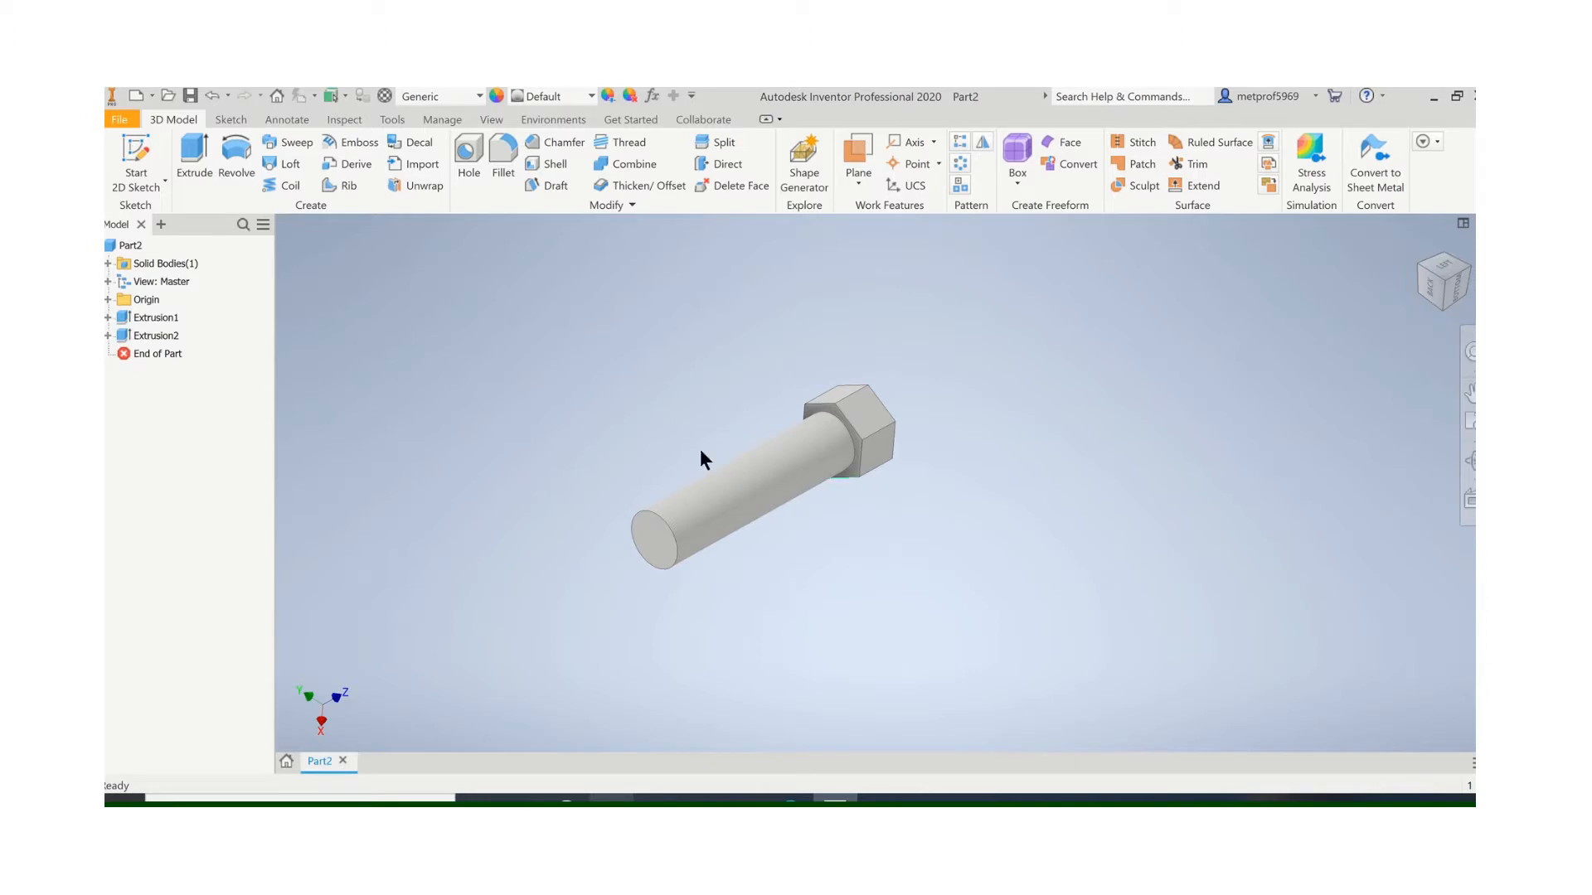
Apply an ANSI 1/2-13 UNC 2A thread to the shaft face with depth 1.5 in
left_click(718, 508)
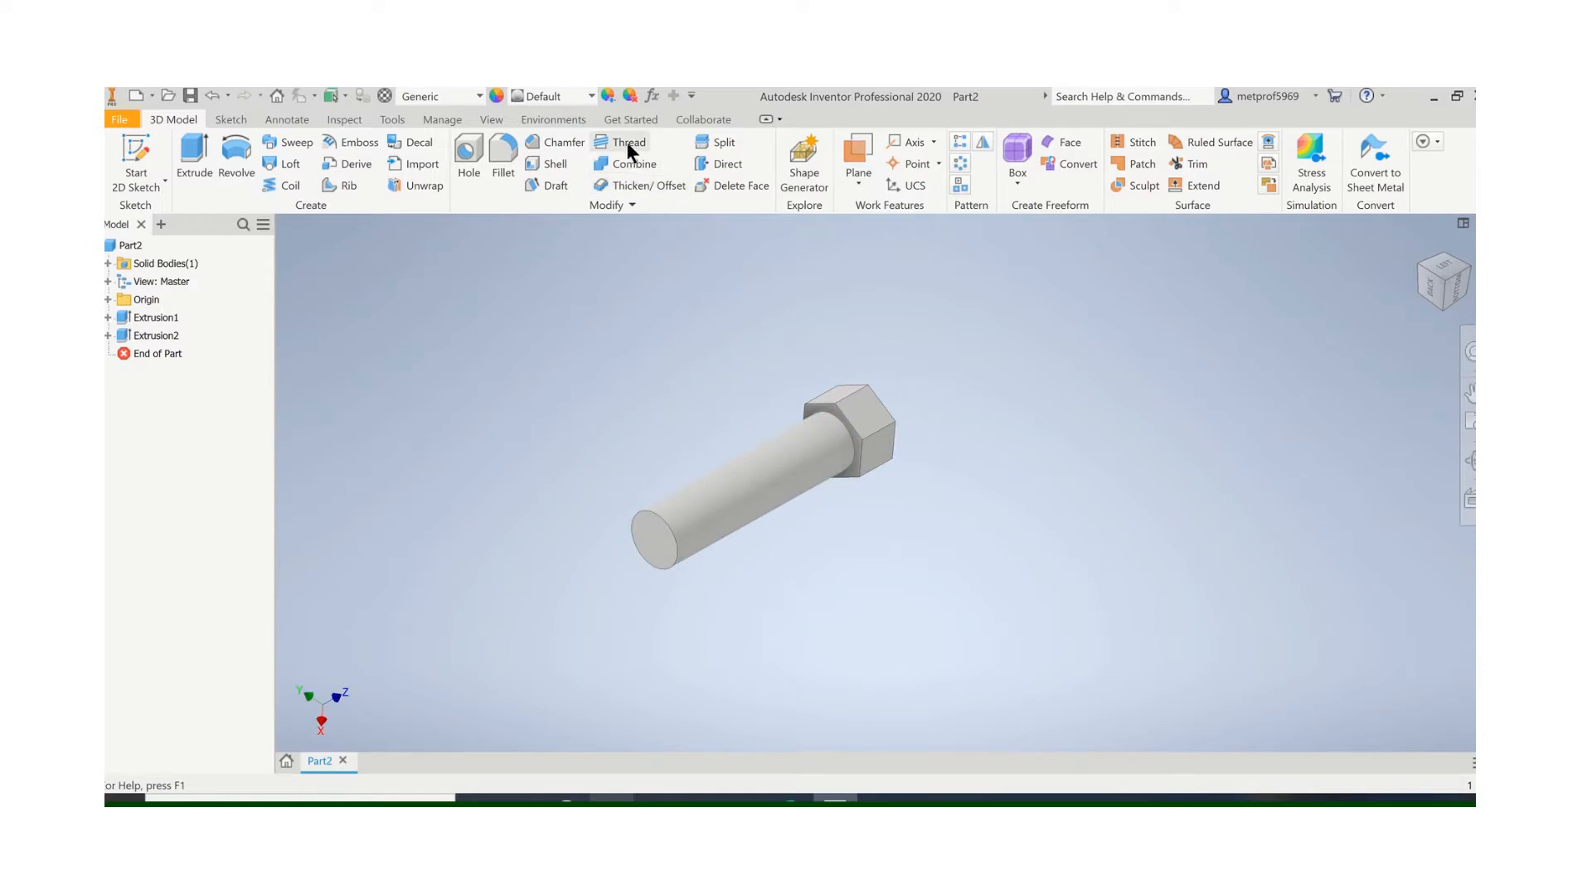
left_click(630, 142)
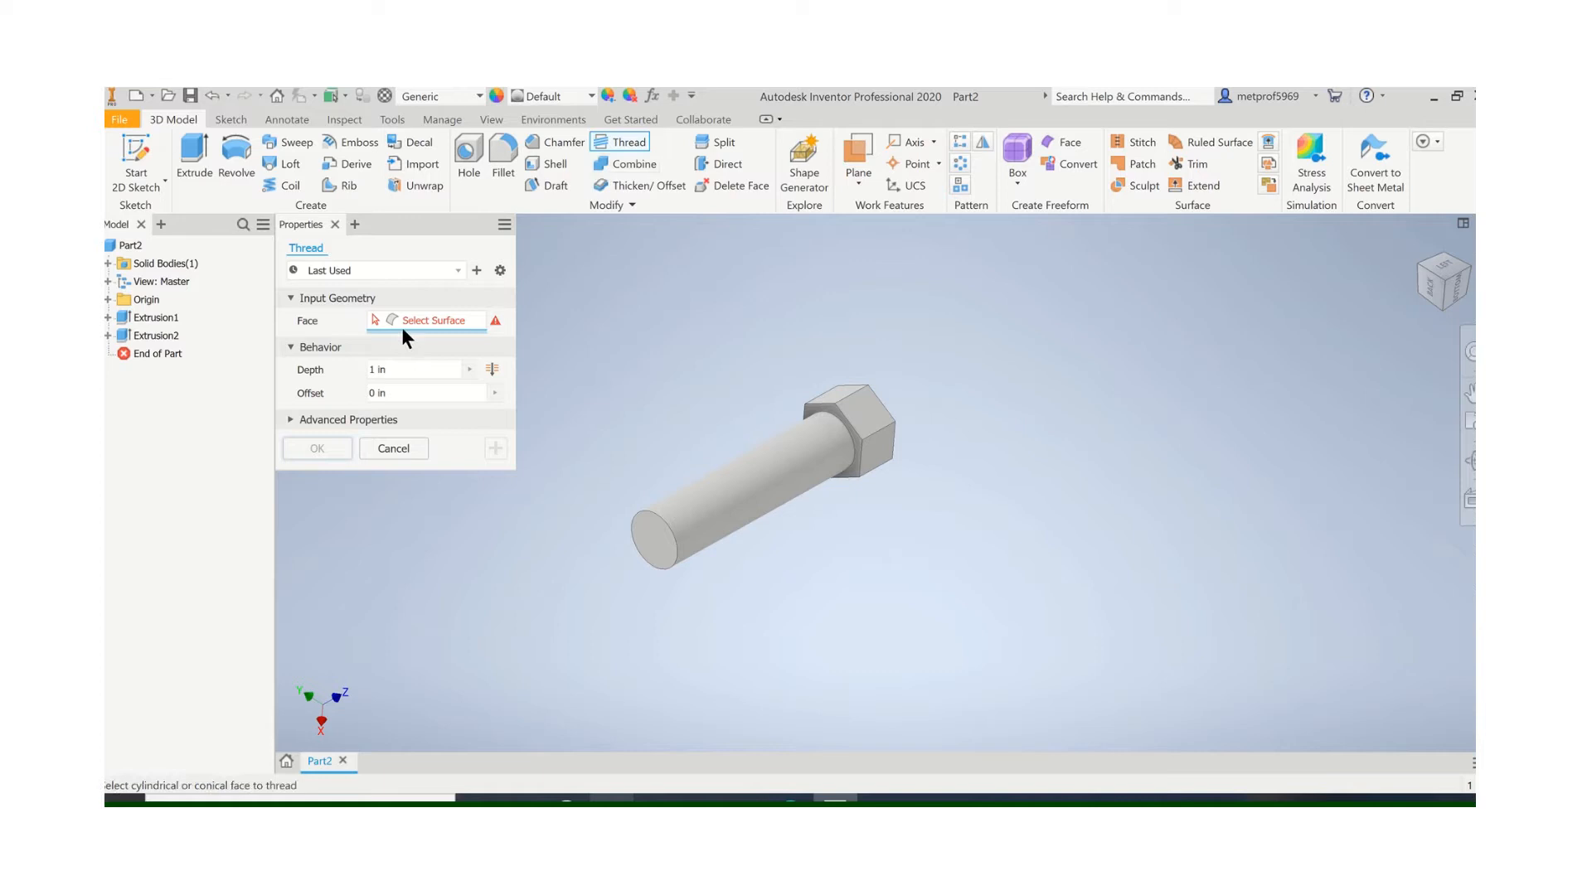
mouse_move(424, 327)
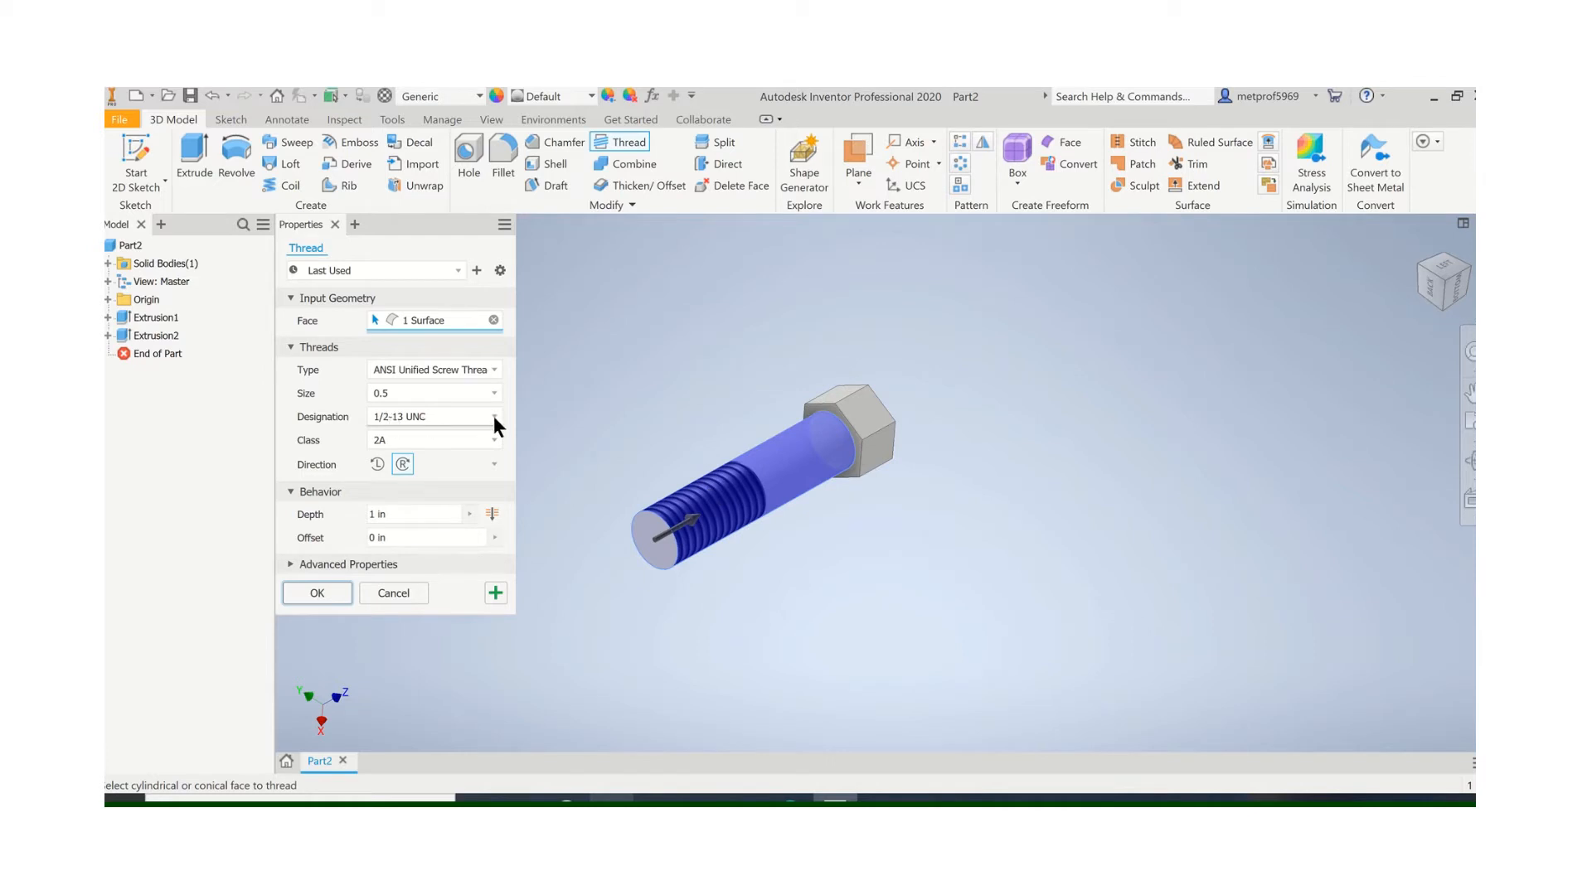
mouse_move(469, 430)
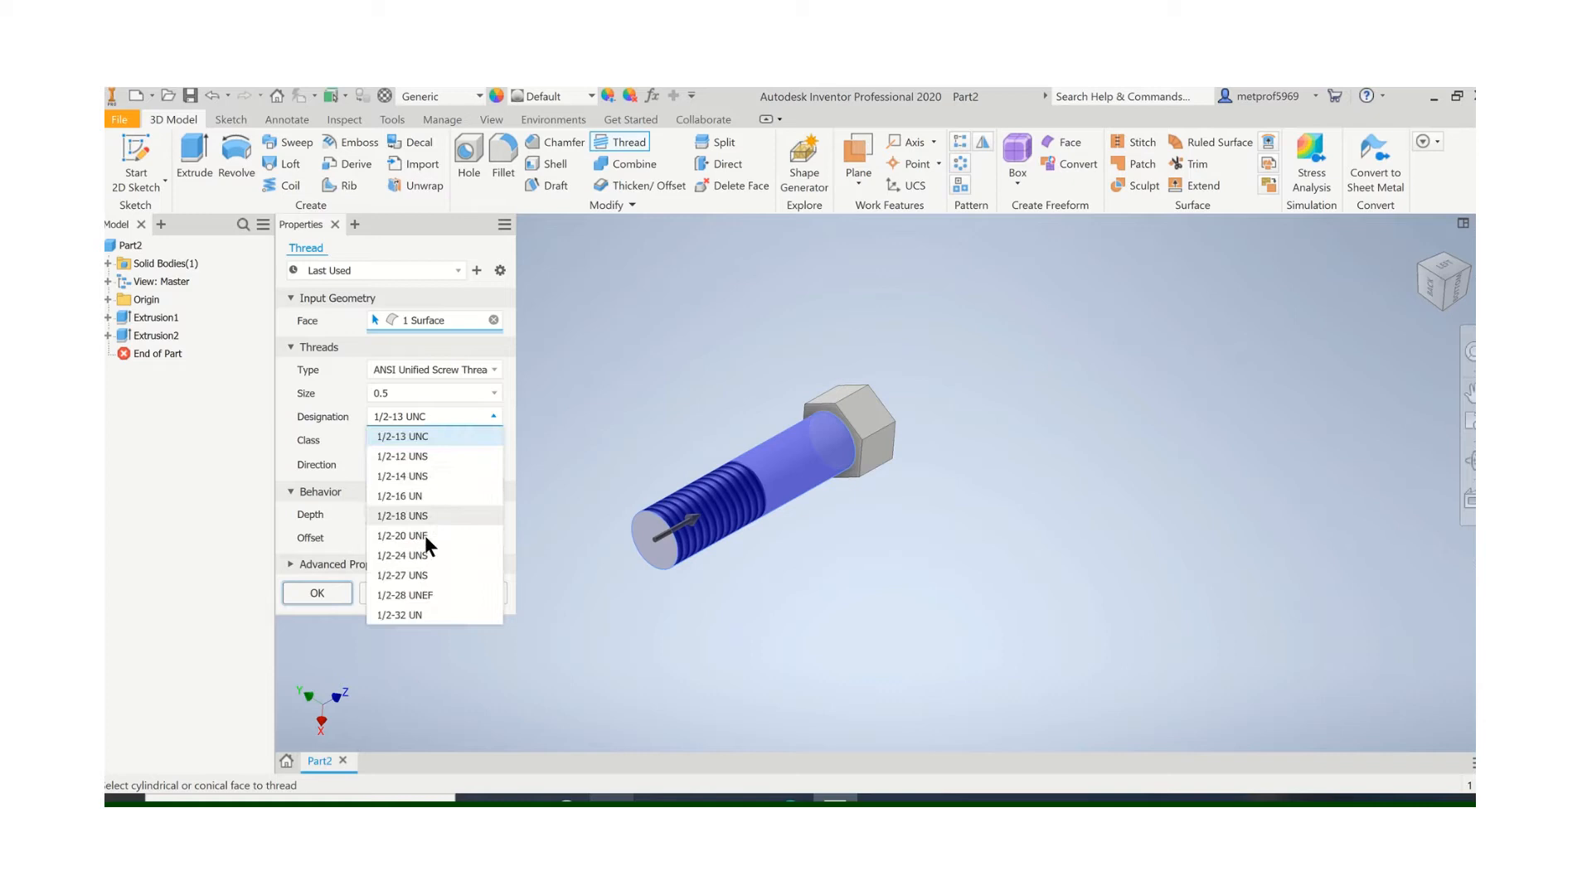
mouse_move(400, 445)
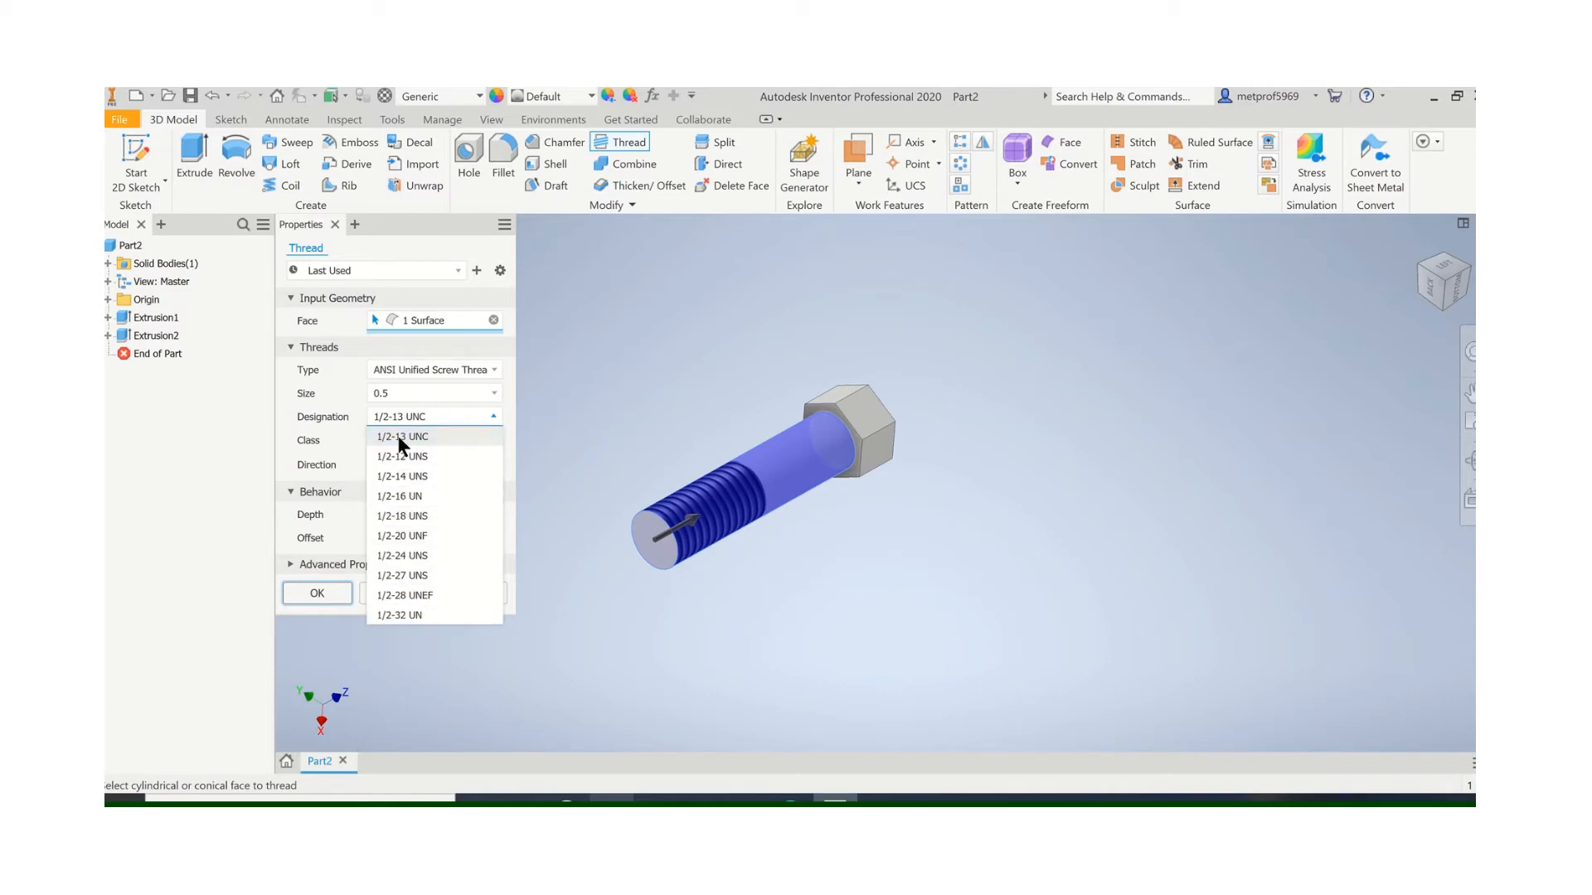
left_click(401, 437)
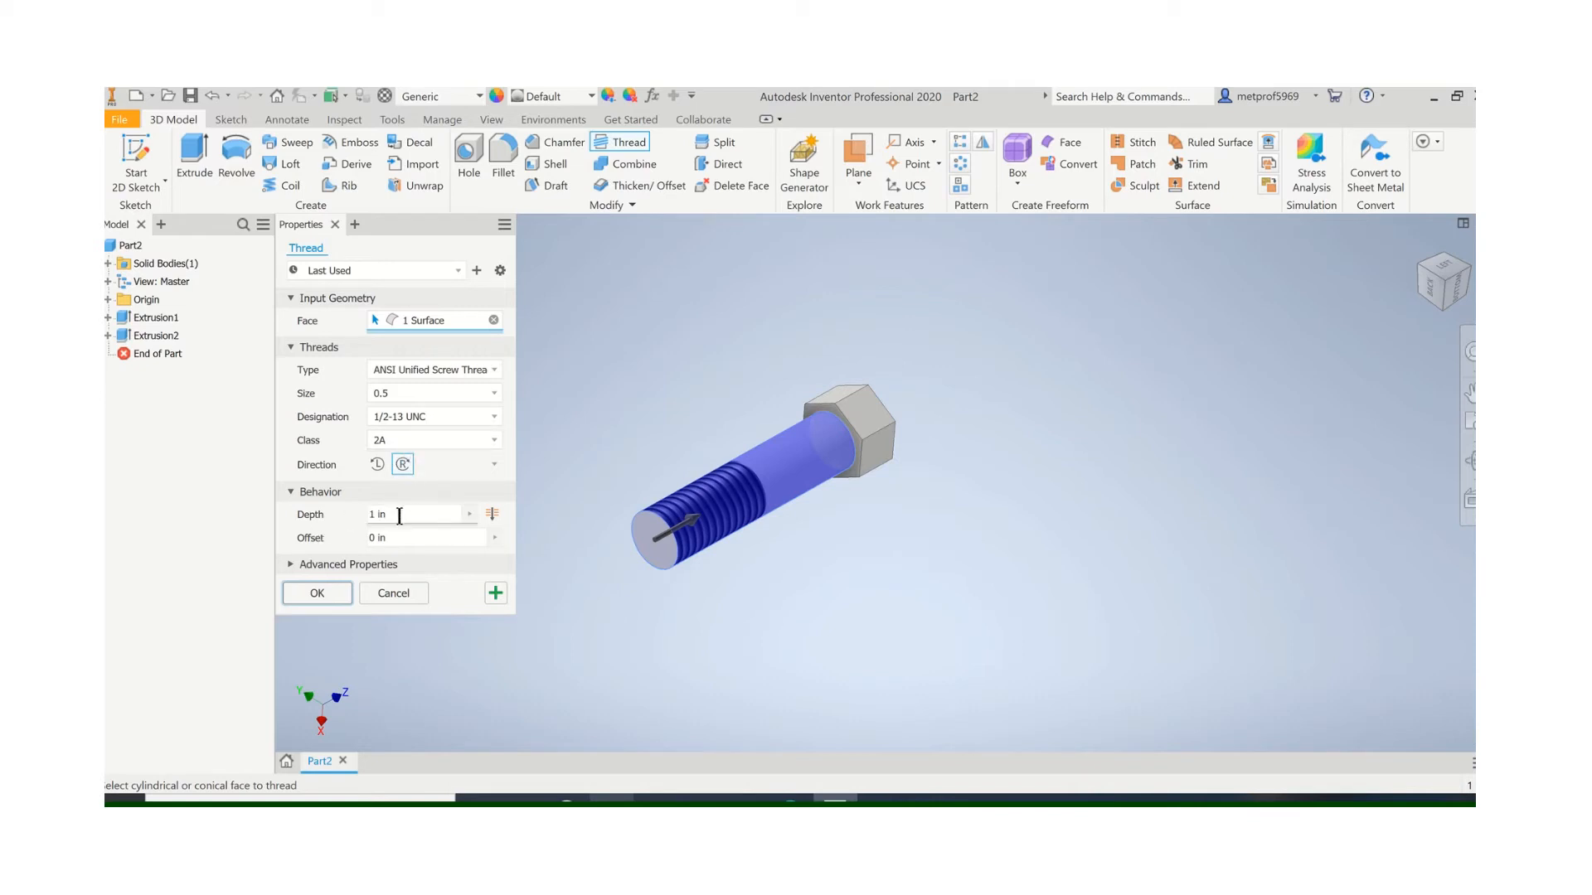
left_click(416, 514)
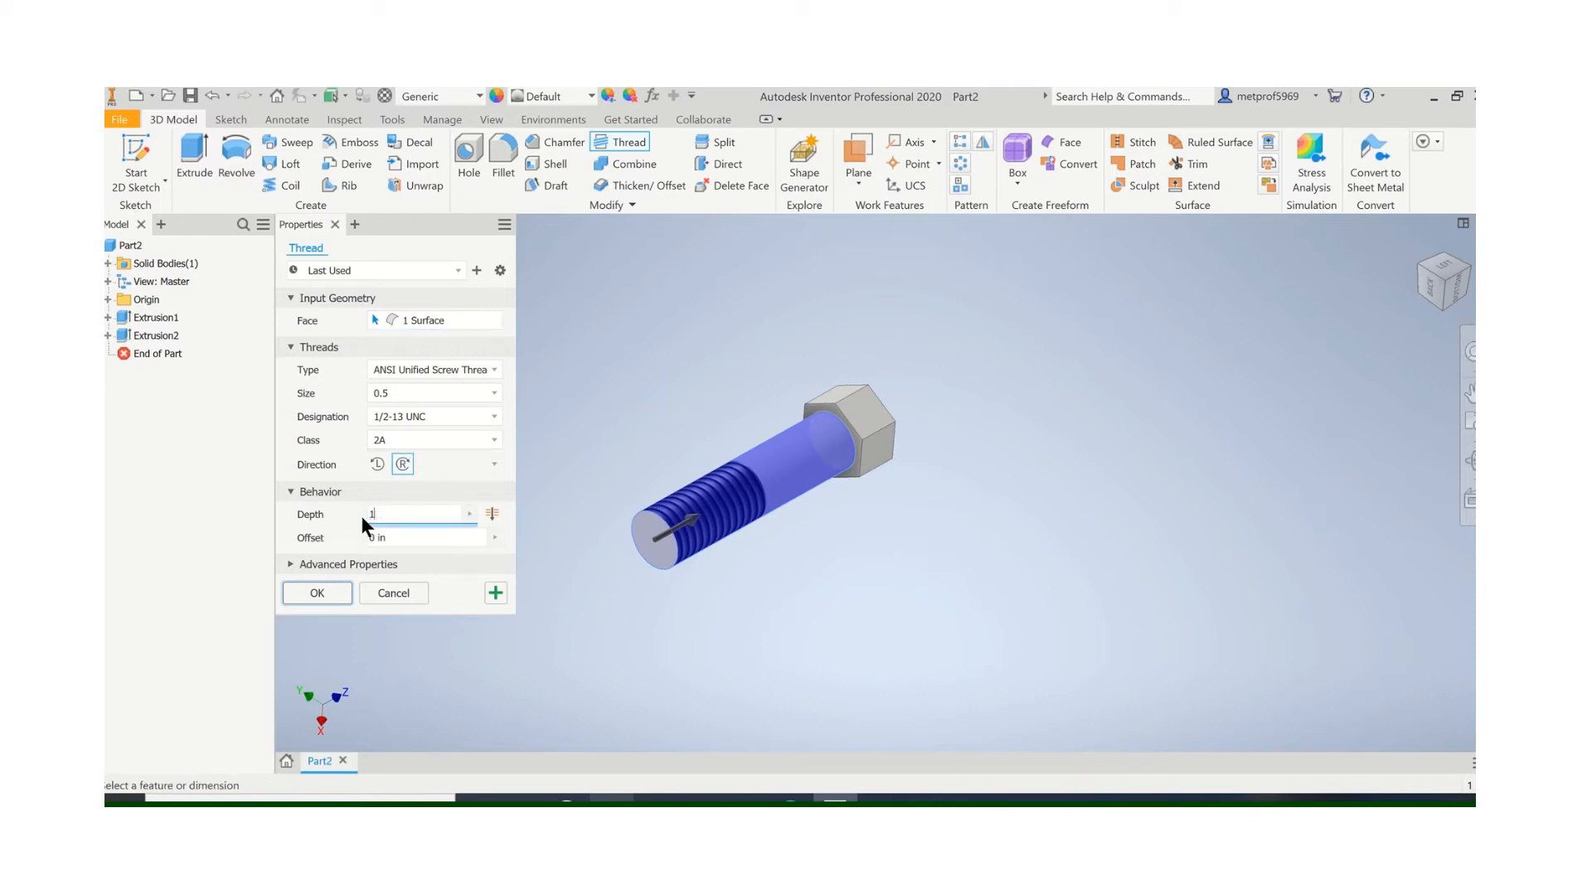
type("1.5")
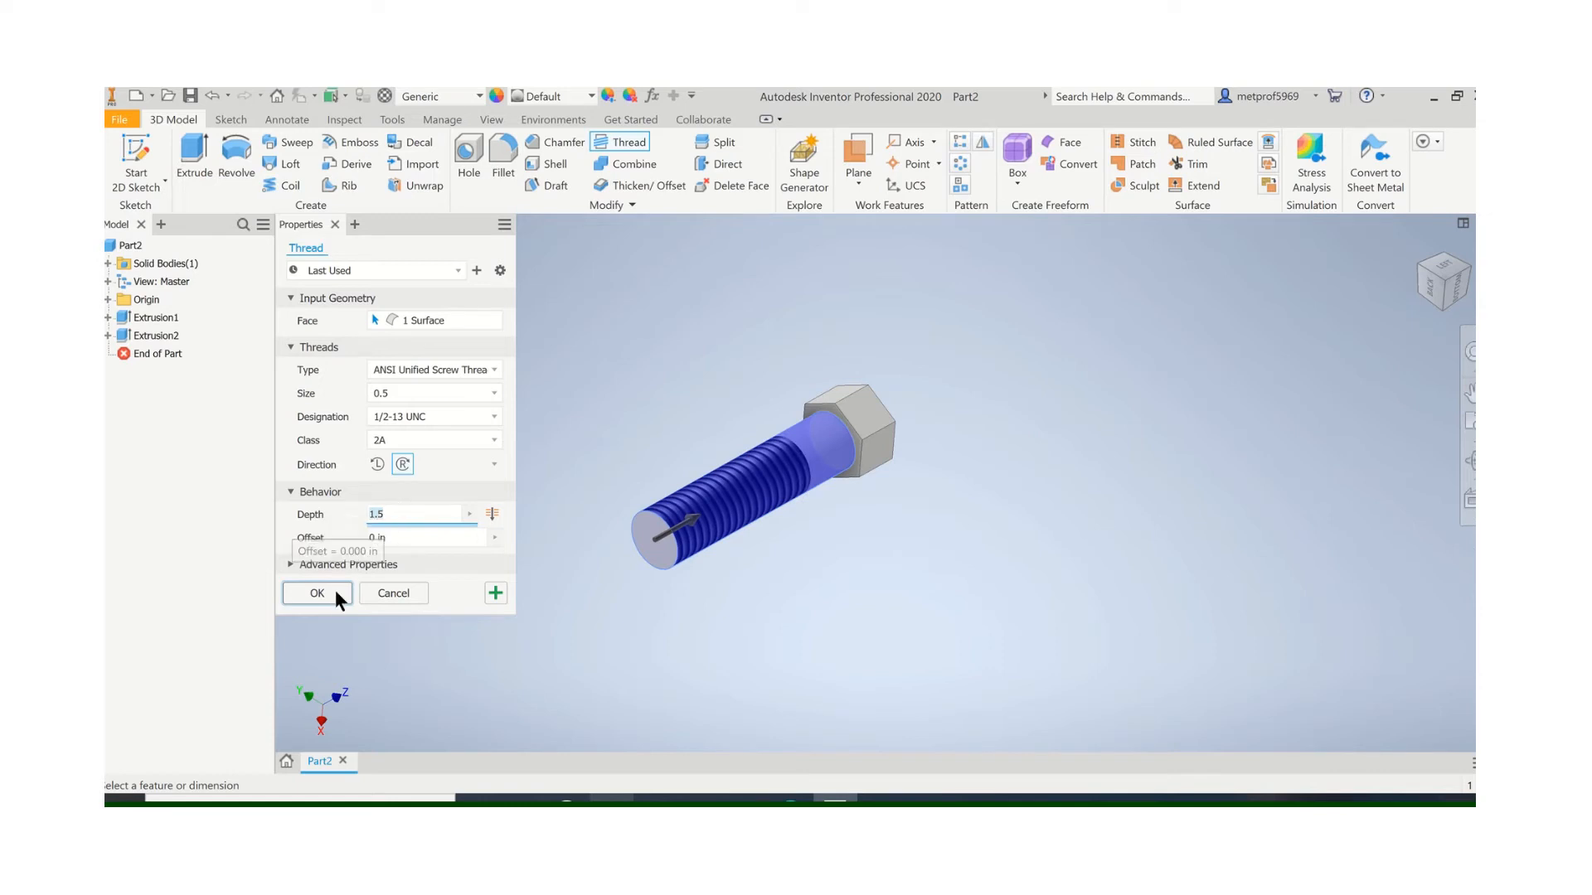
left_click(316, 593)
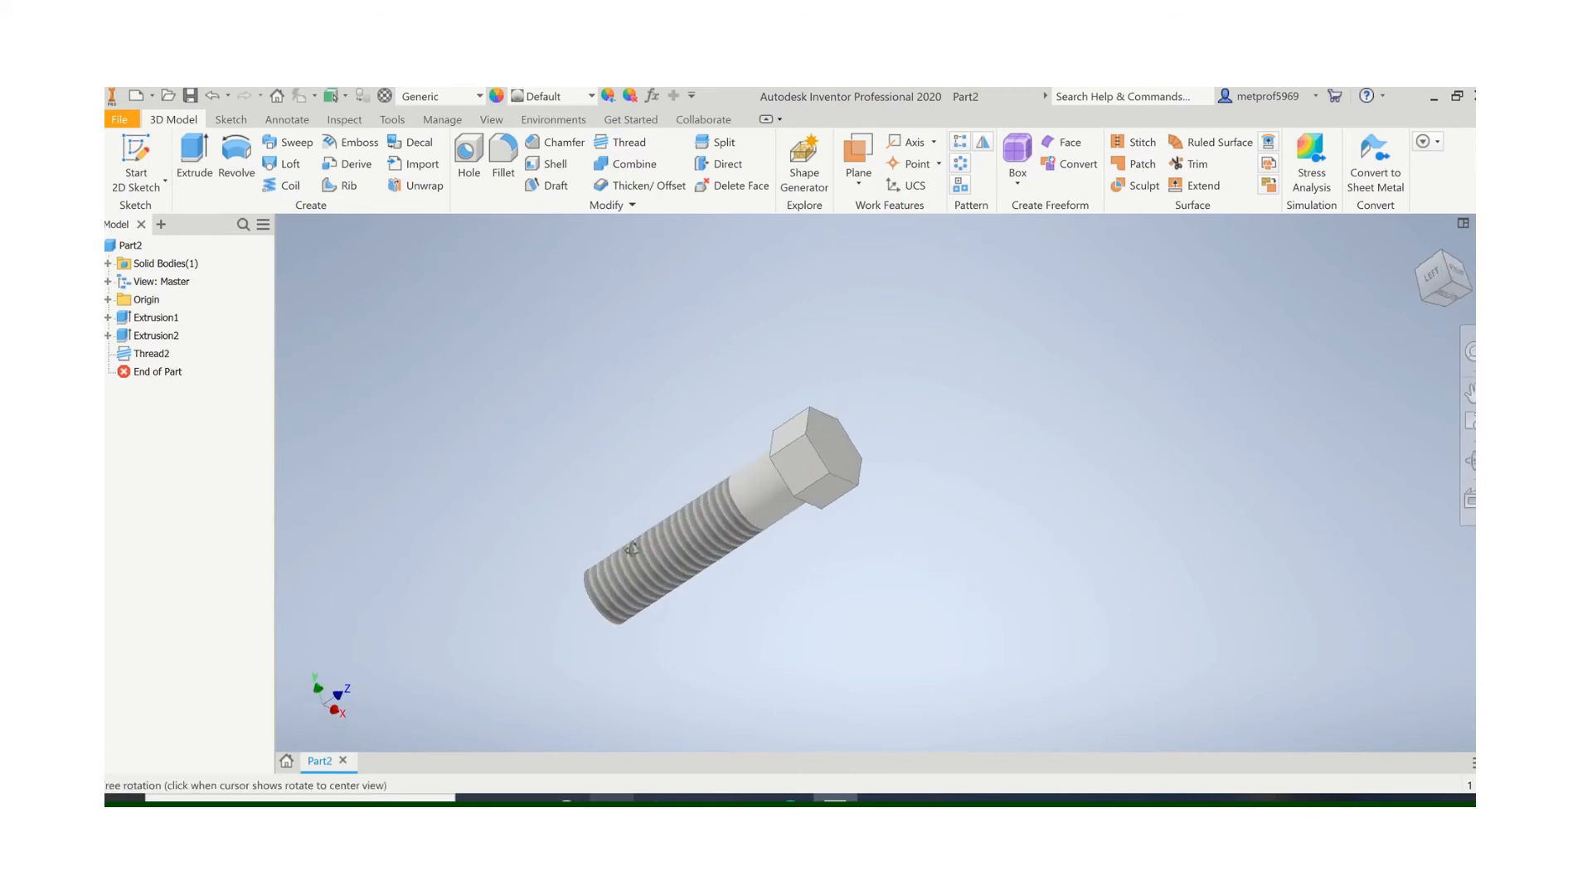
Chamfer the threaded shaft's tip edge at 1/16 distance
left_click(670, 549)
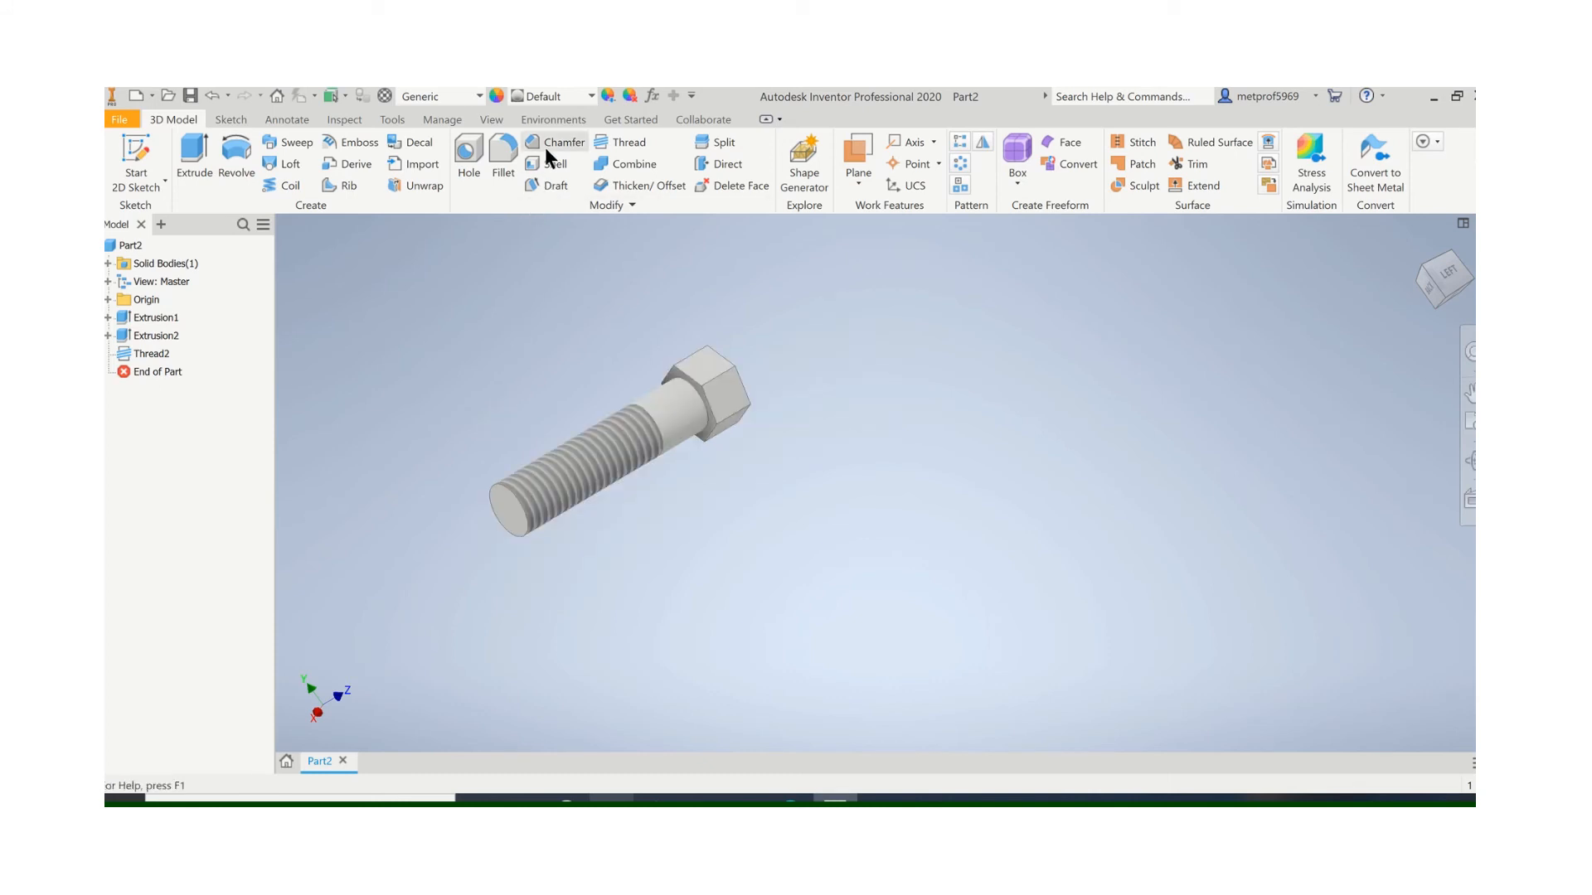
left_click(559, 141)
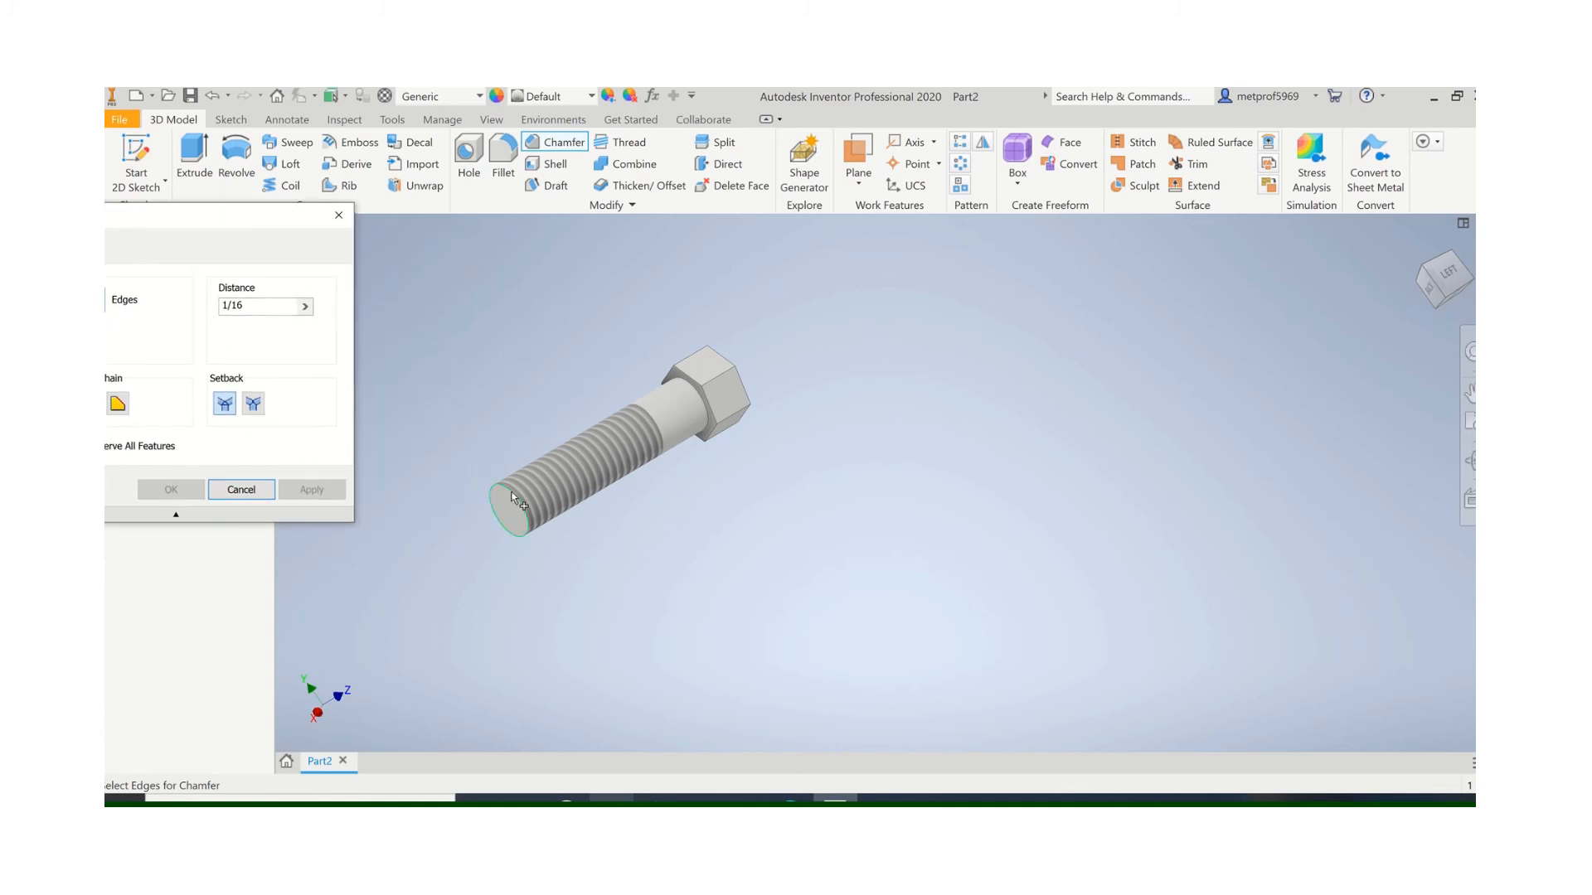
left_click(169, 489)
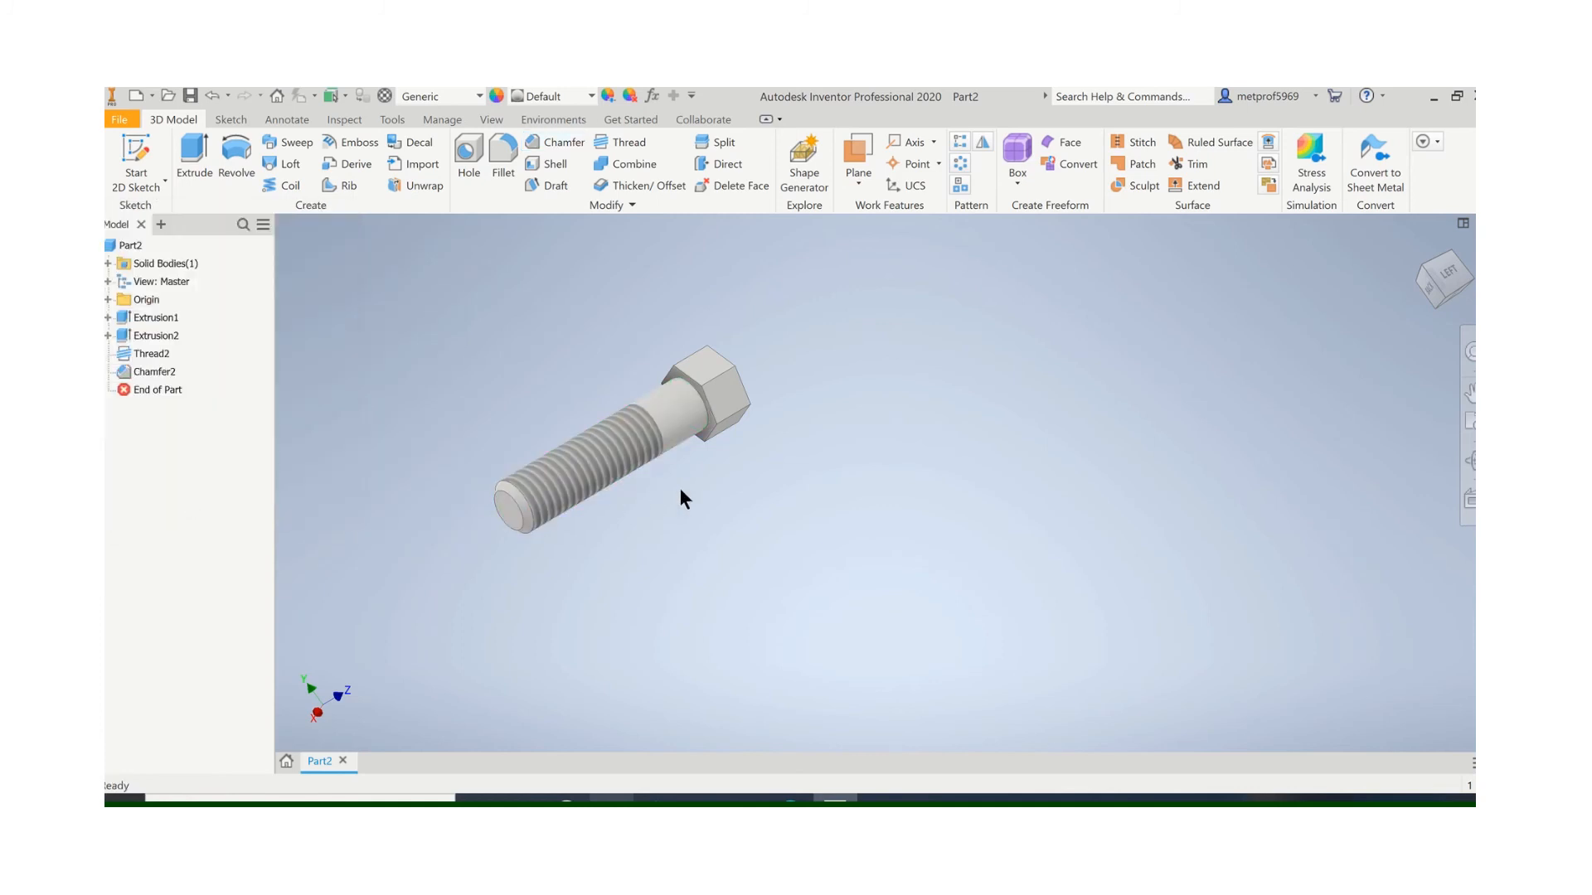